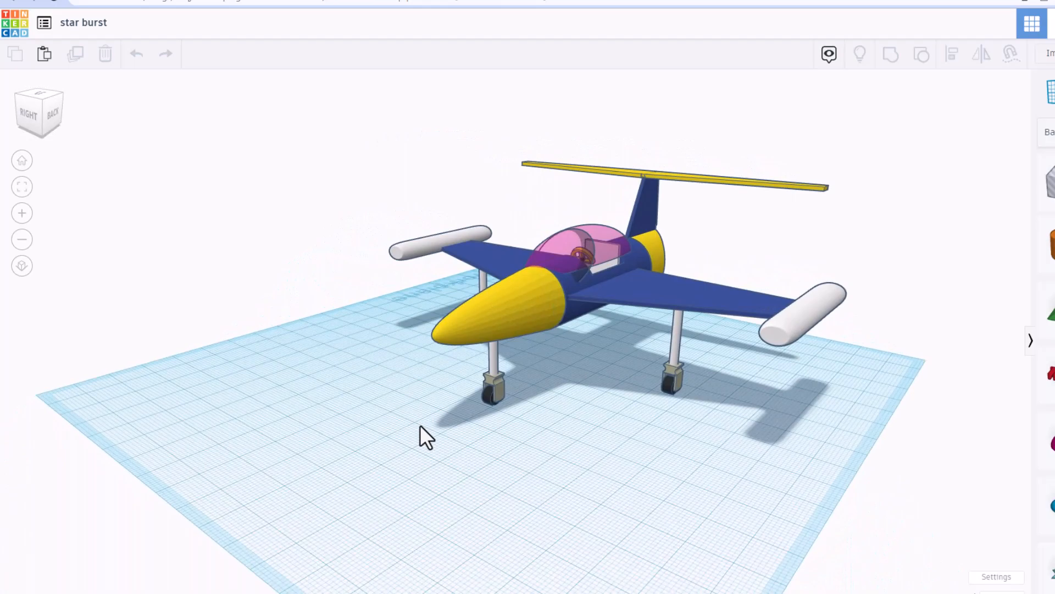
# Go to the jet's gallery page showing its YouTube tutorial link
pyautogui.click(492, 309)
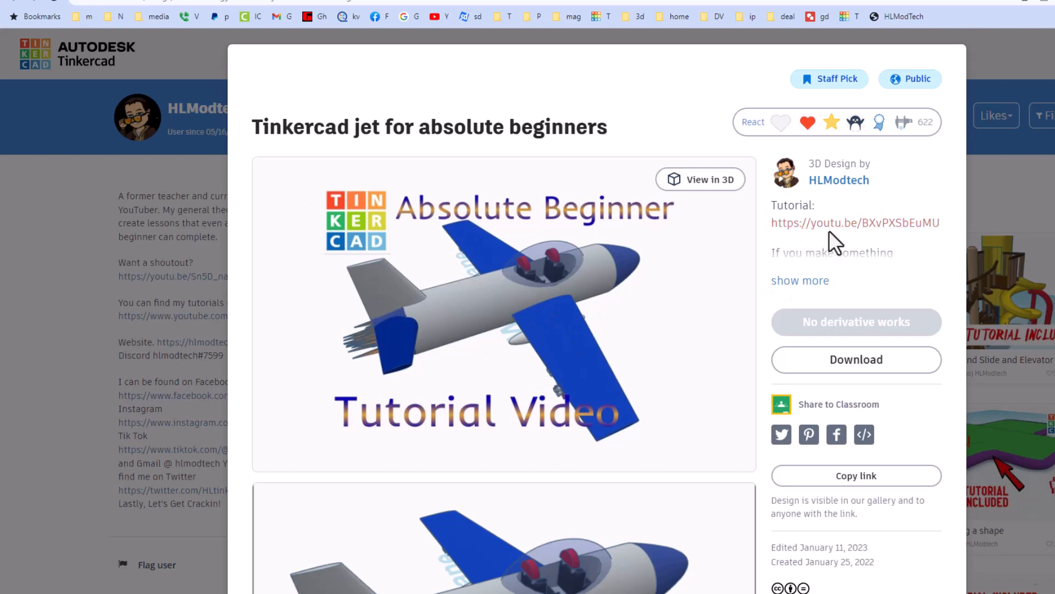
pyautogui.moveTo(834, 243)
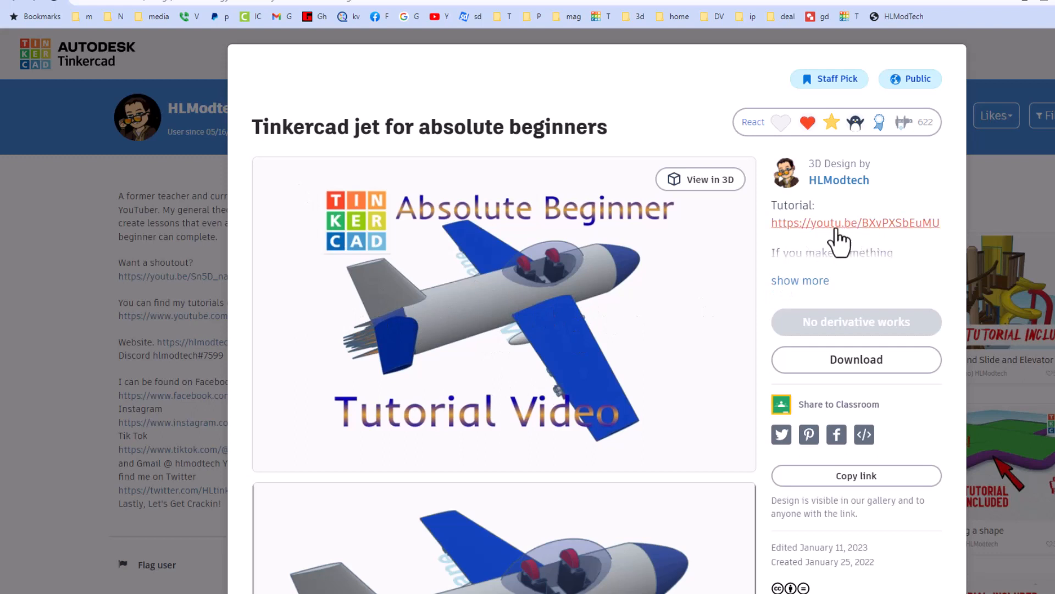
pyautogui.moveTo(864, 235)
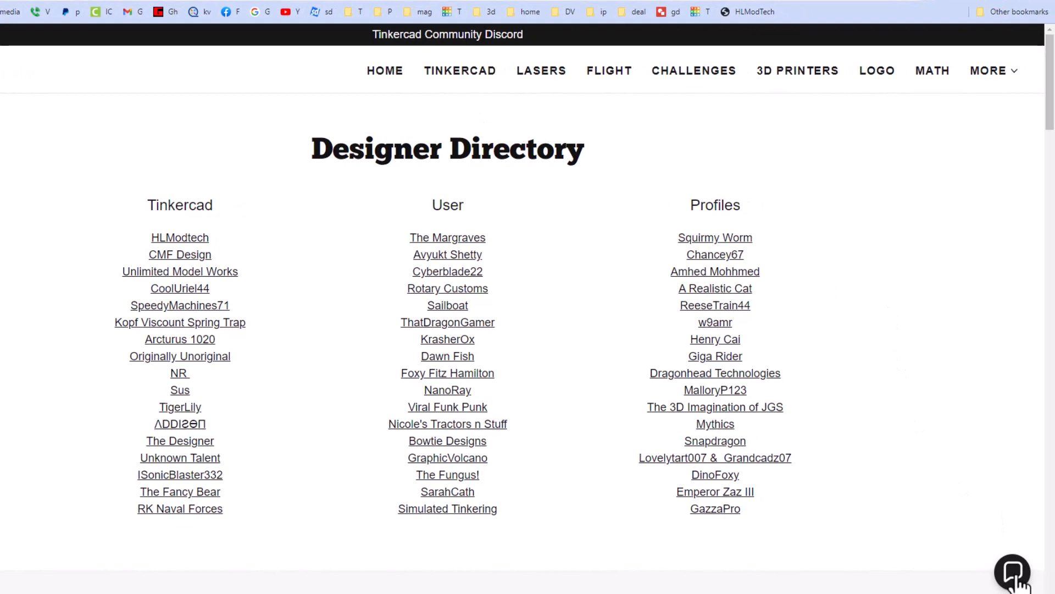
pyautogui.click(1012, 574)
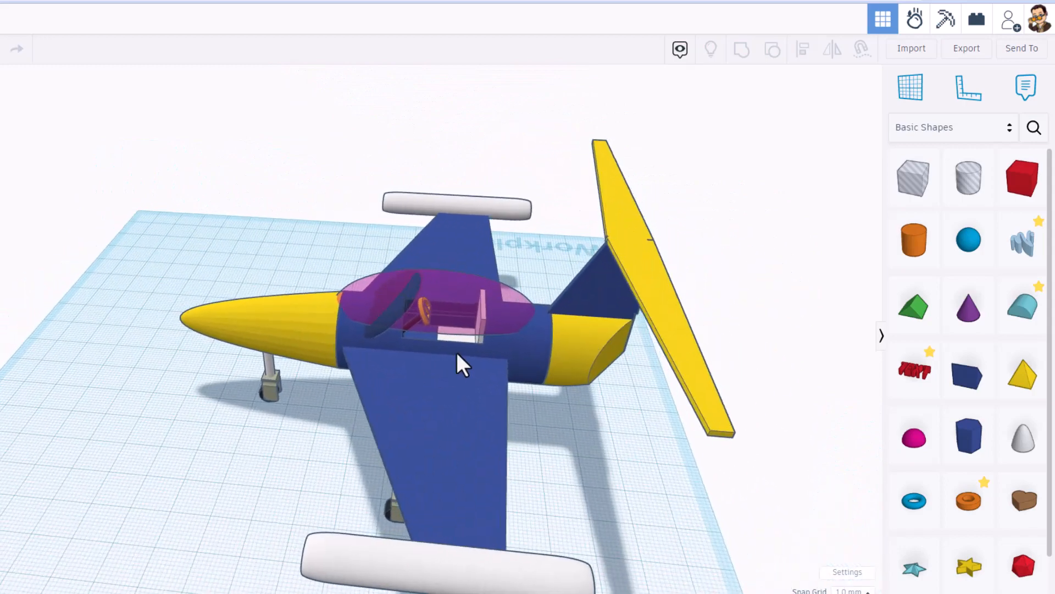
pyautogui.click(417, 309)
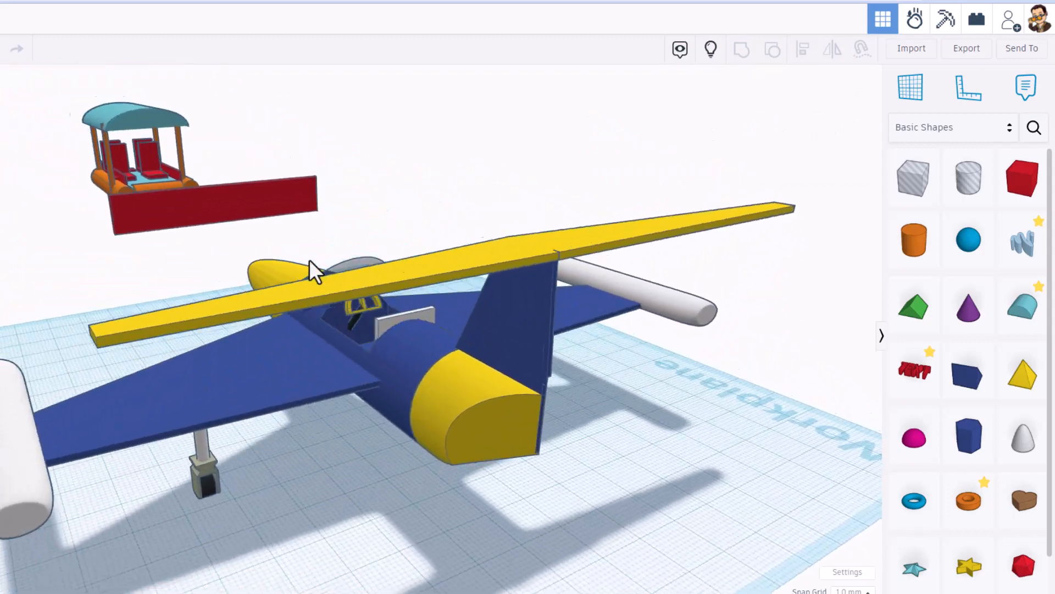
pyautogui.click(161, 132)
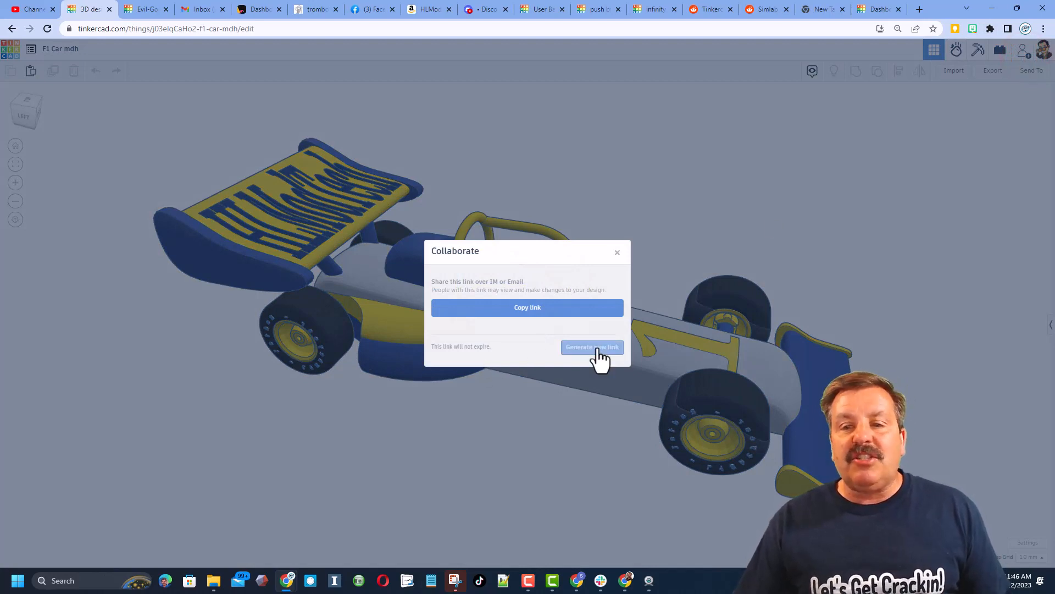
# Generate a new collaboration link for F1 Car mdh and close the Collaborate dialog
pyautogui.click(528, 306)
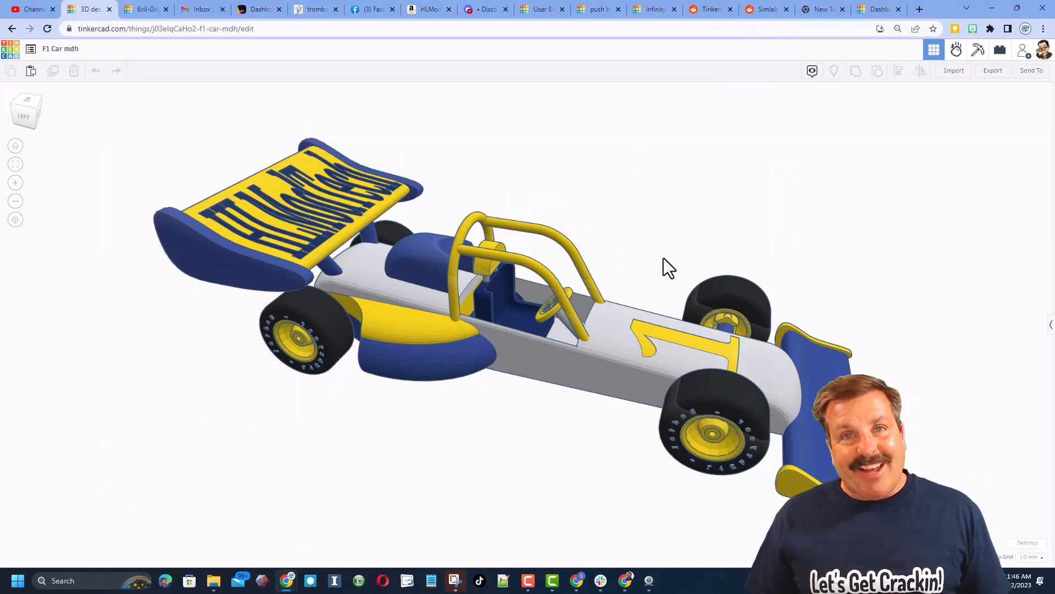
pyautogui.click(429, 9)
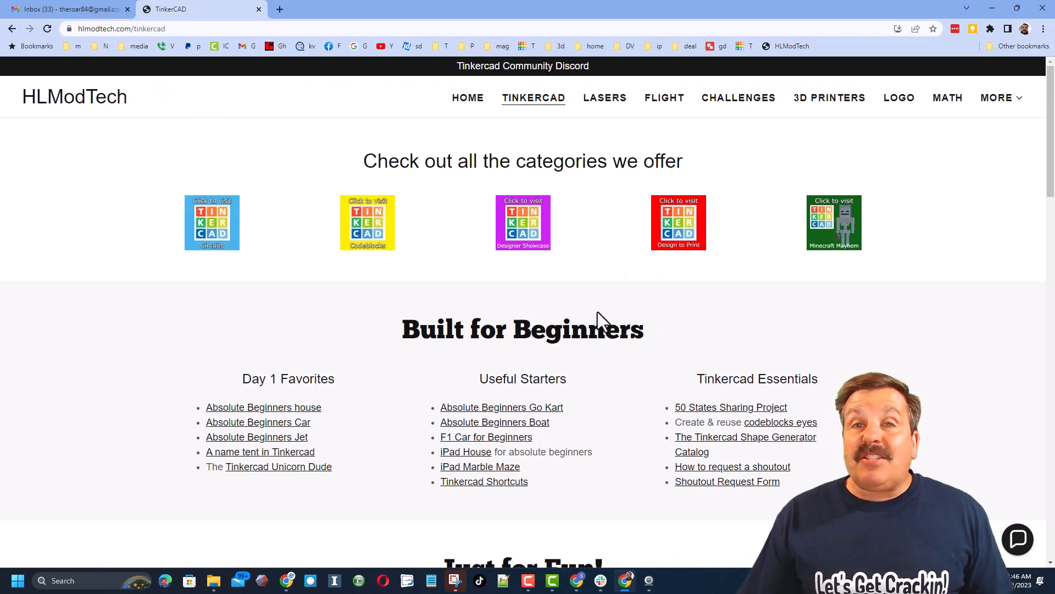
pyautogui.moveTo(708, 270)
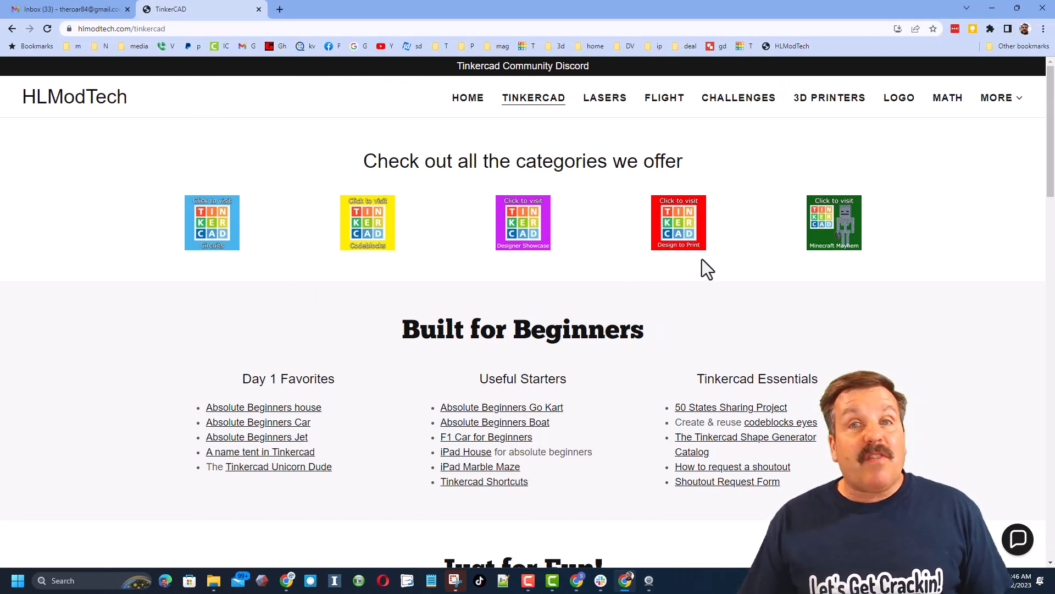
pyautogui.moveTo(383, 497)
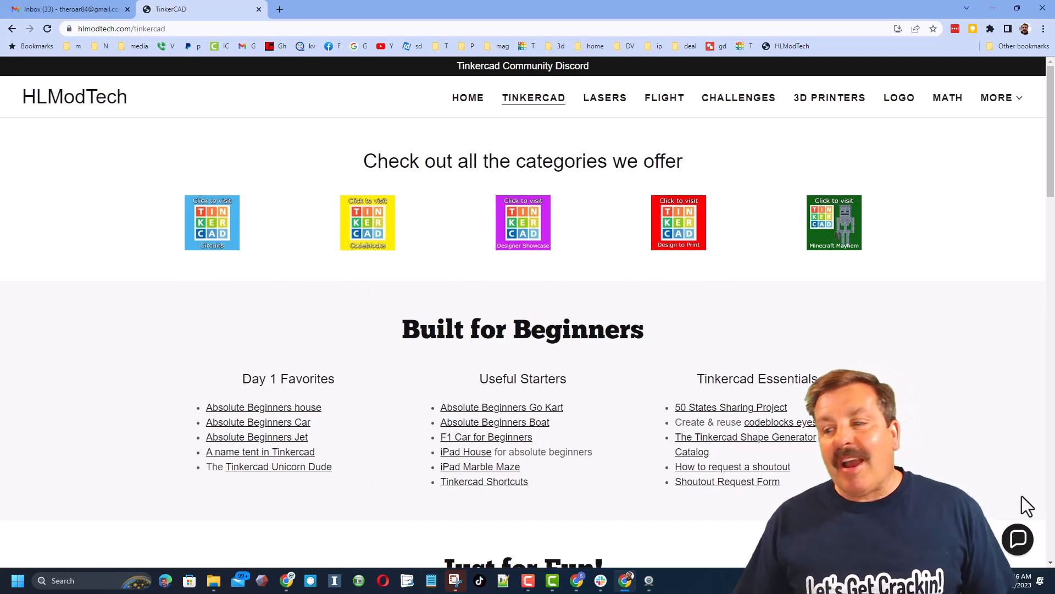
# Open the site's Contact Us chat bubble and close it again
pyautogui.click(1017, 539)
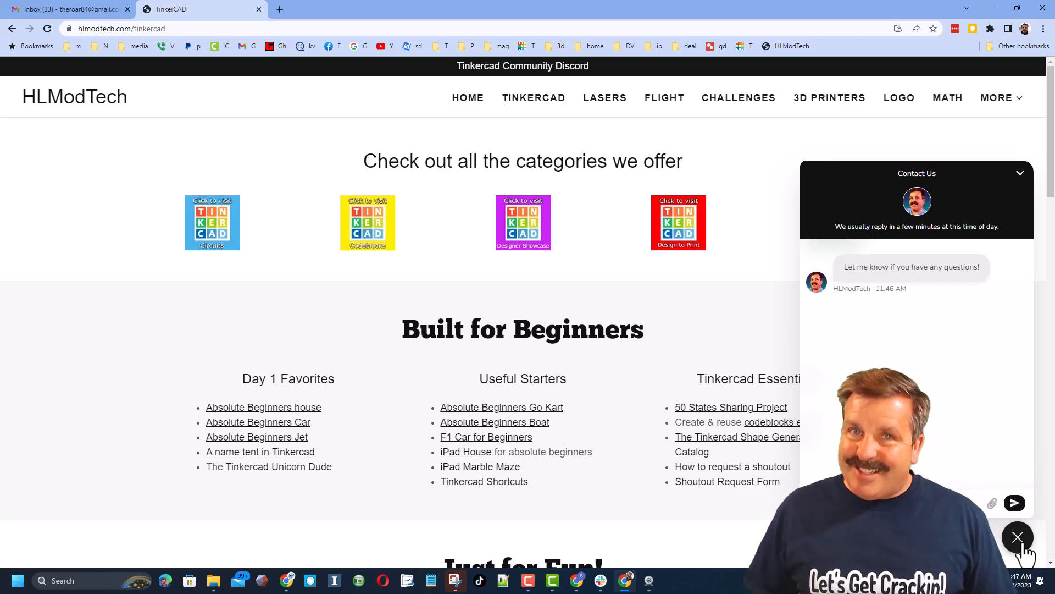
pyautogui.click(1019, 537)
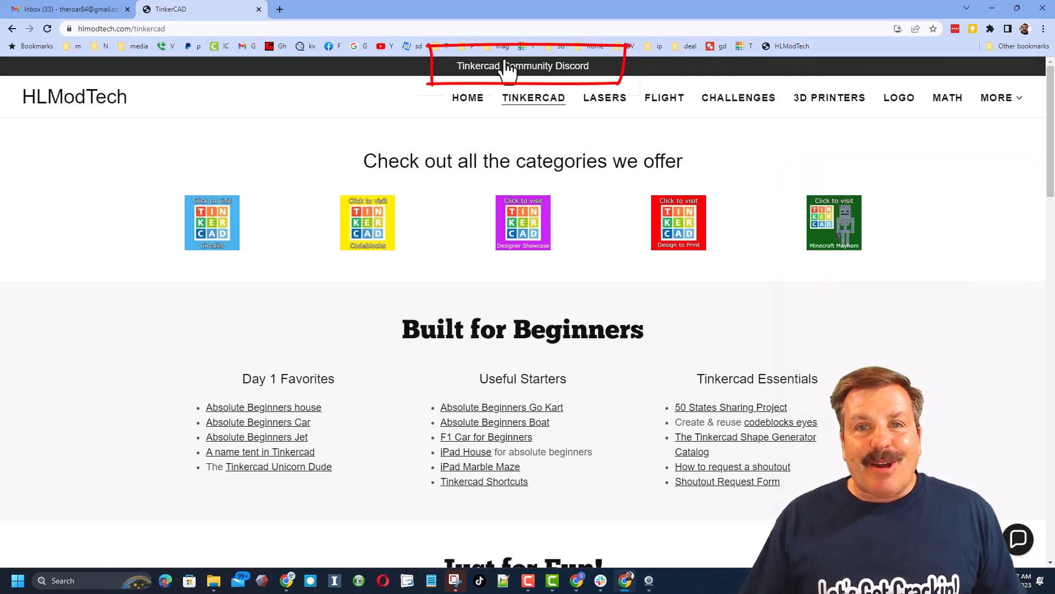
# Visit the Community Discord banner, the Designer Showcase tile and the HLModtech profile link
pyautogui.click(523, 66)
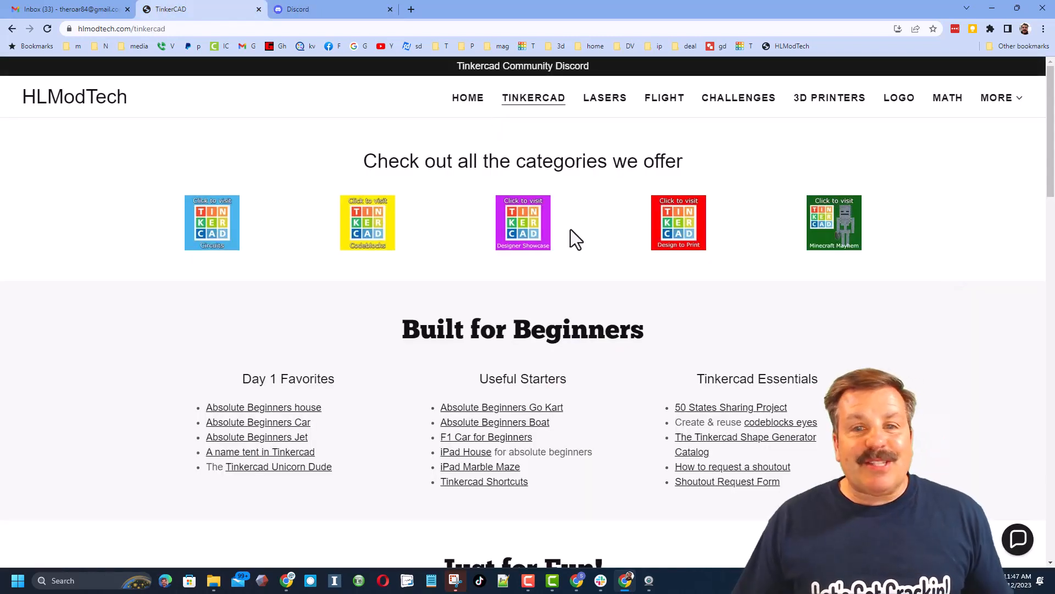
pyautogui.click(522, 223)
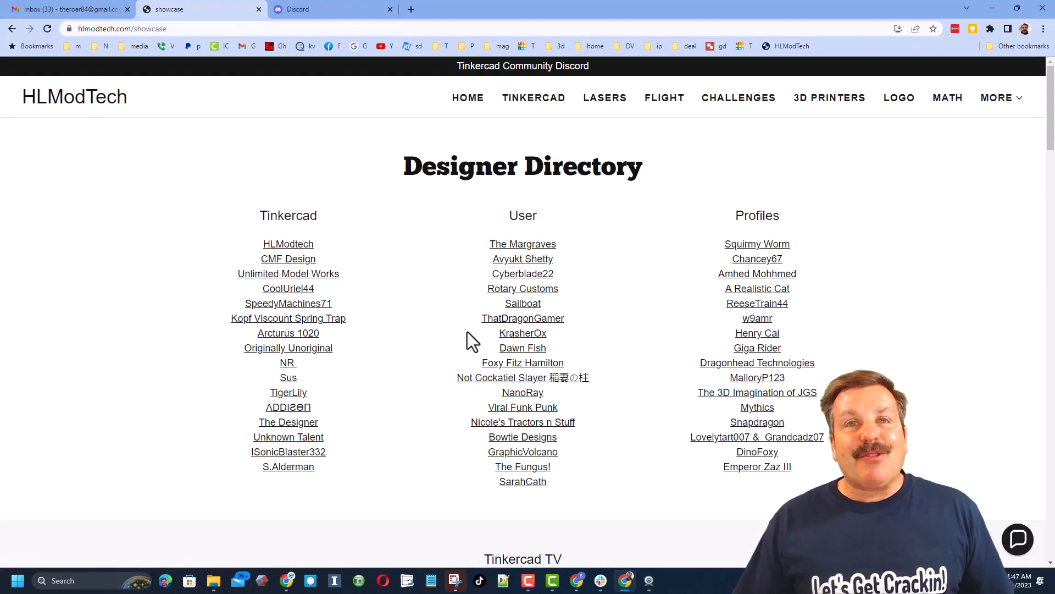
pyautogui.moveTo(281, 255)
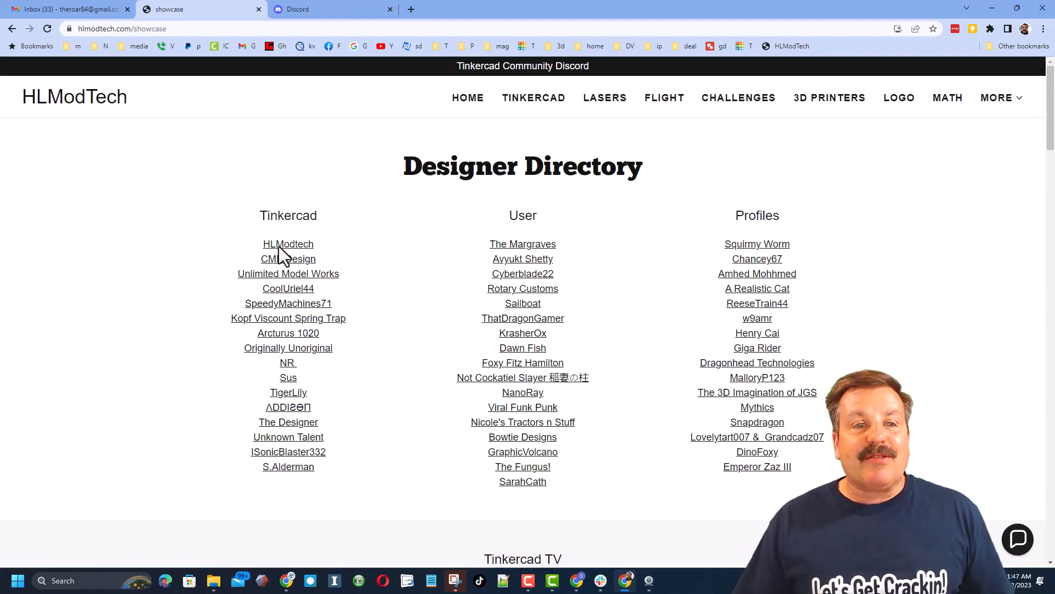
pyautogui.click(288, 243)
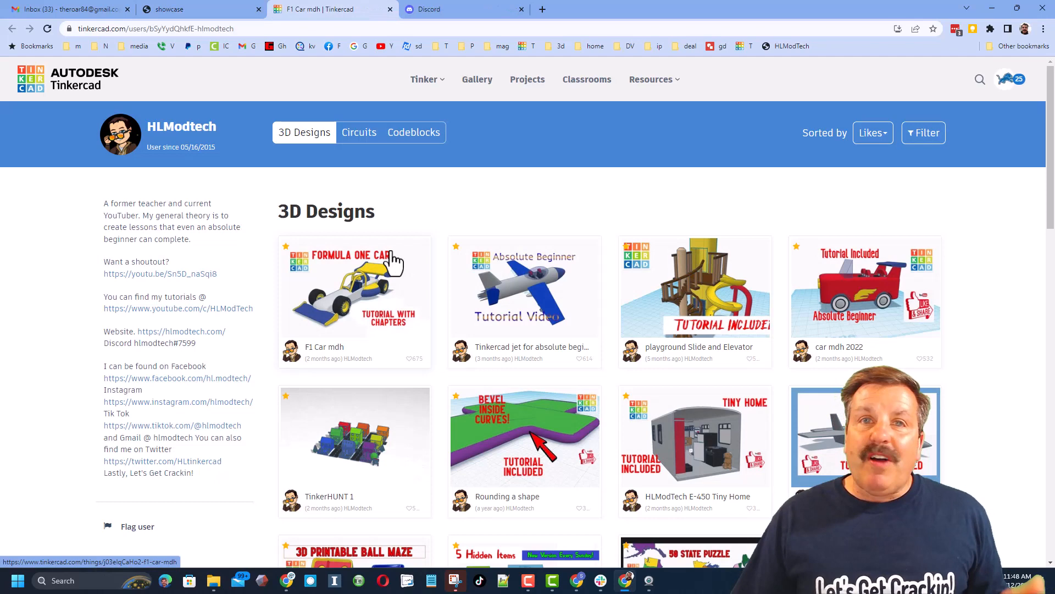
# View the F1 Car mdh design page from HLModtech's profile and close it
pyautogui.click(354, 286)
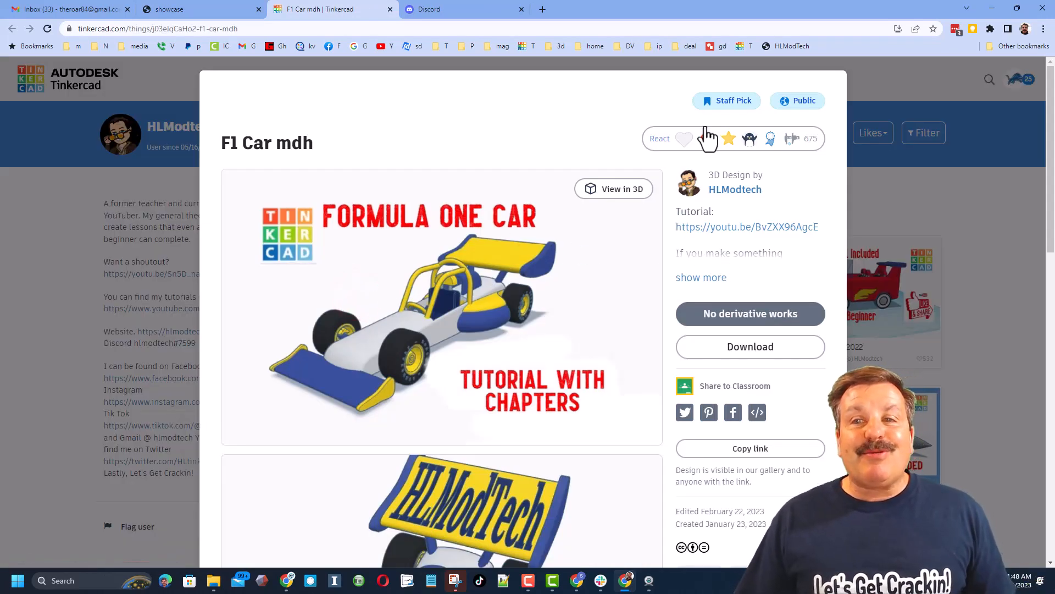
pyautogui.click(706, 139)
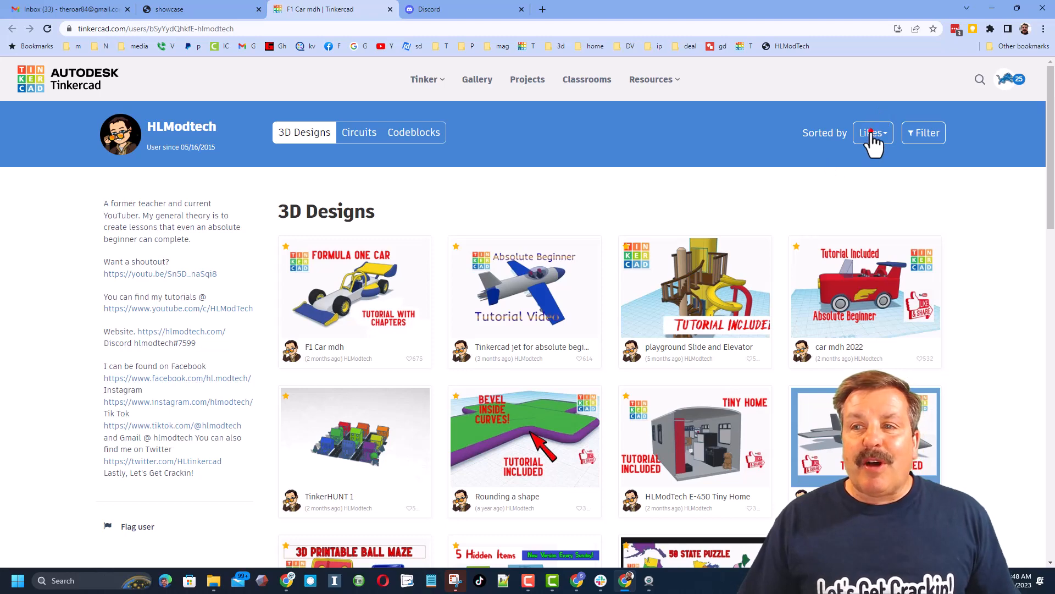
# Sort the profile's designs by Recent and go to the community Gallery
pyautogui.click(870, 132)
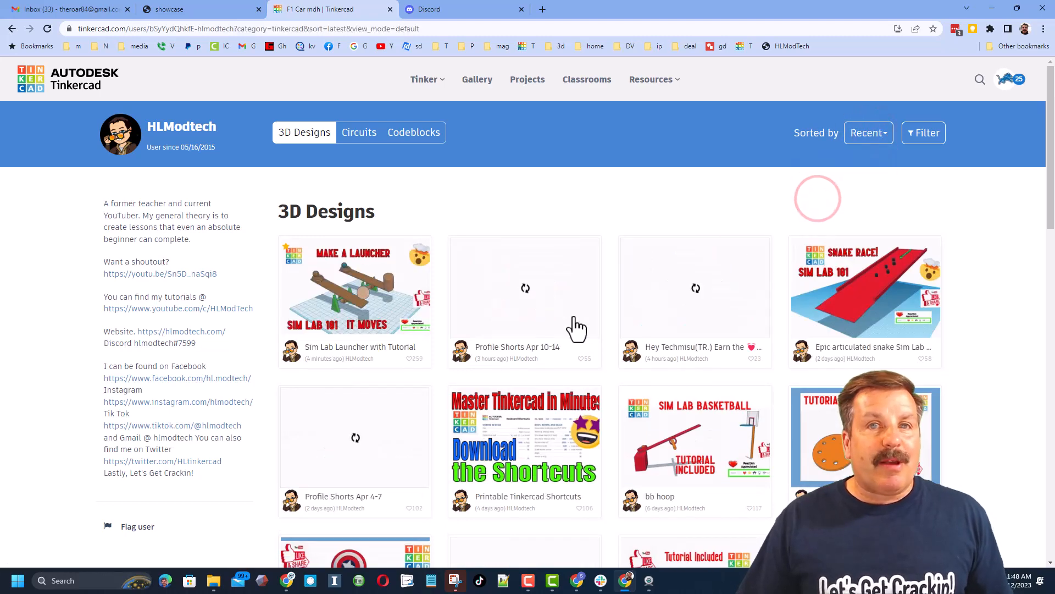
pyautogui.moveTo(586, 313)
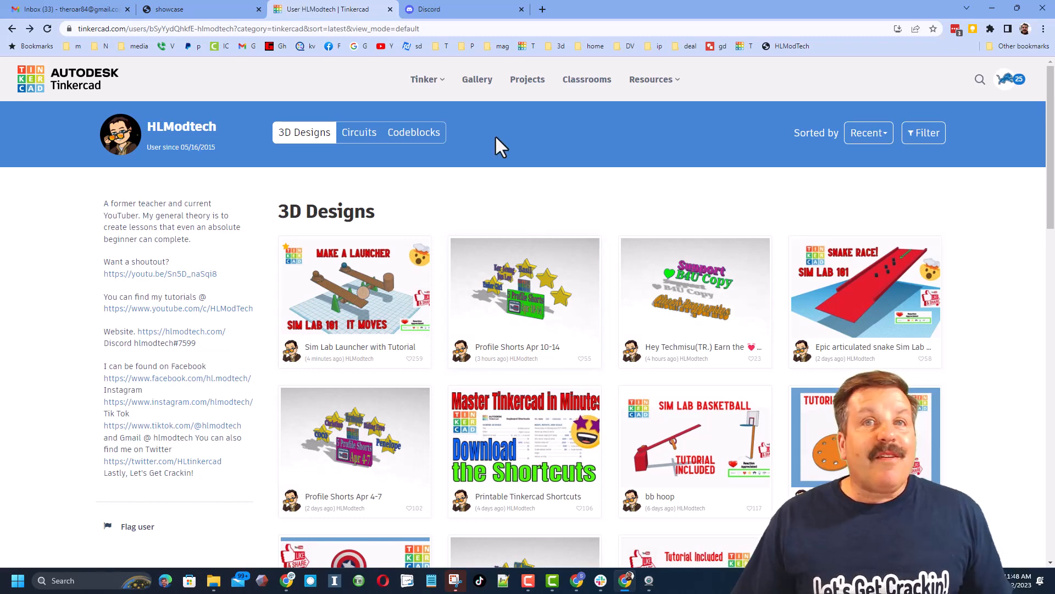
pyautogui.click(478, 79)
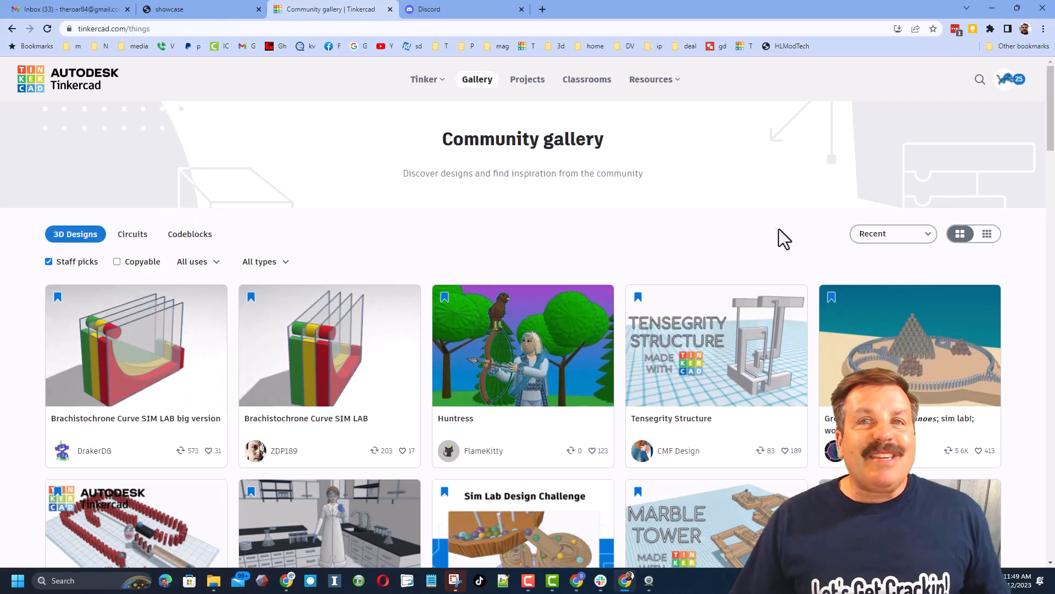
# Sort the gallery by Recent, view the Kitchen (WIP) design's reactions and close its page
pyautogui.click(893, 233)
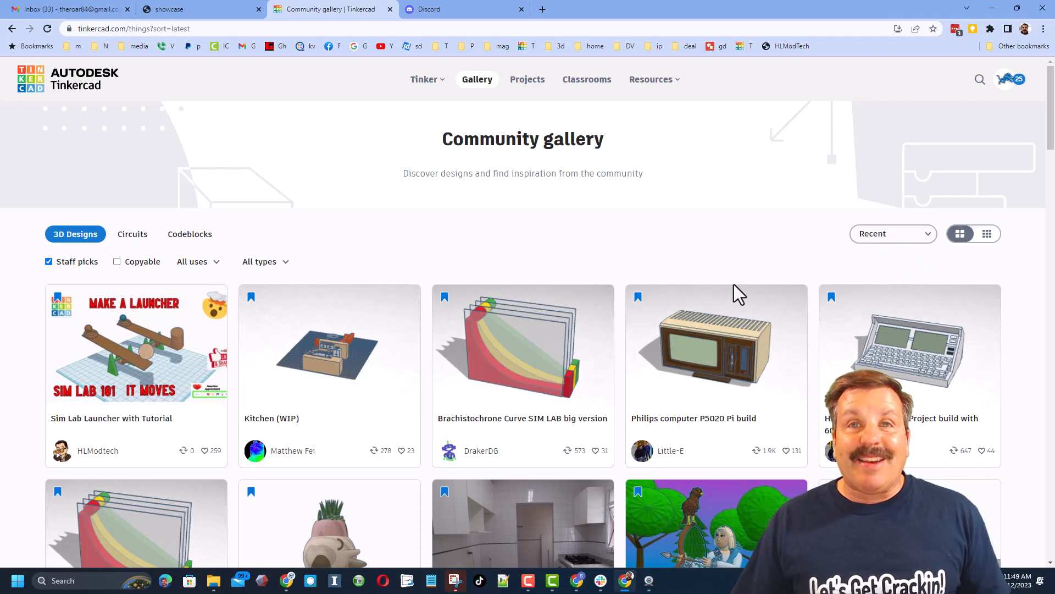
pyautogui.click(329, 347)
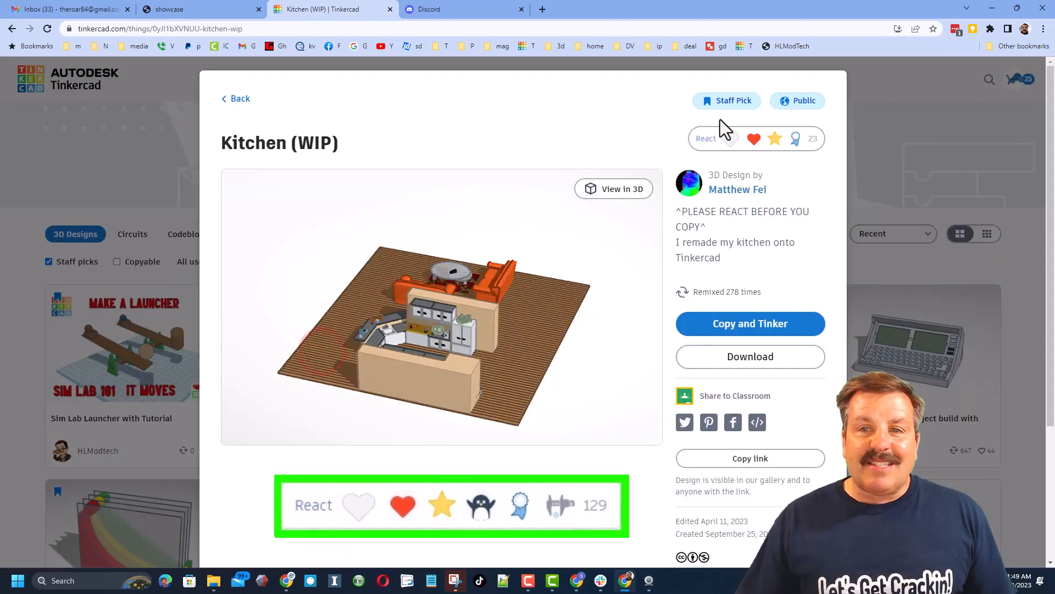
pyautogui.click(706, 138)
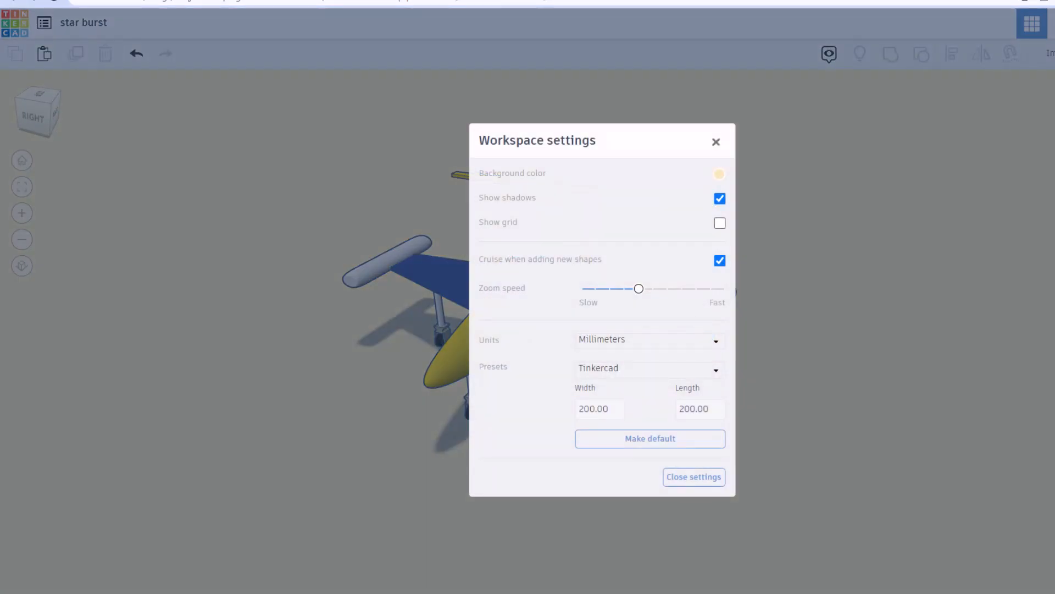
# Close Workspace settings, leaving the jet on a tan background without the grid
pyautogui.click(693, 476)
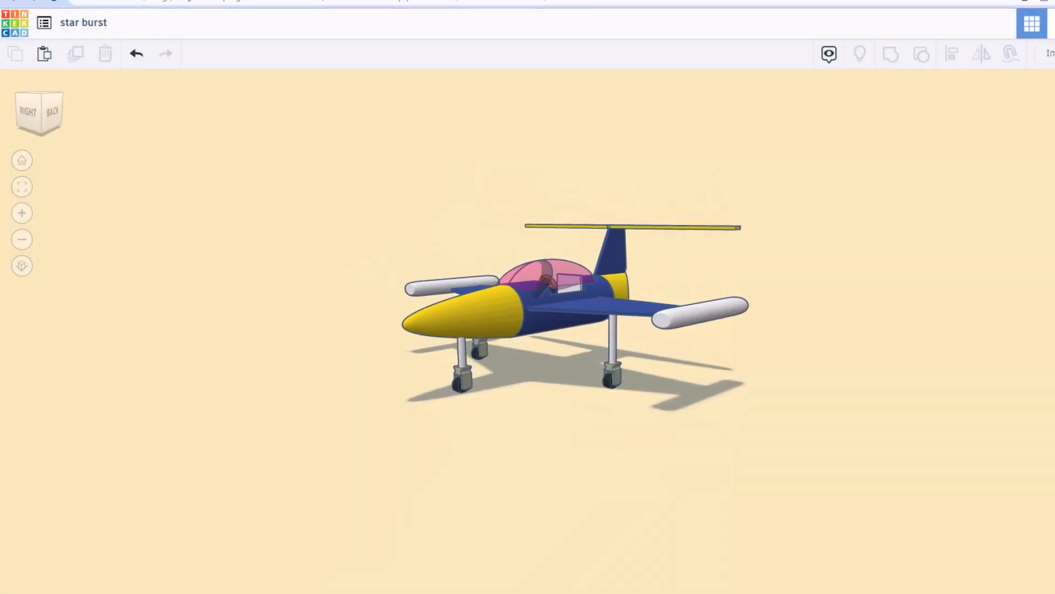